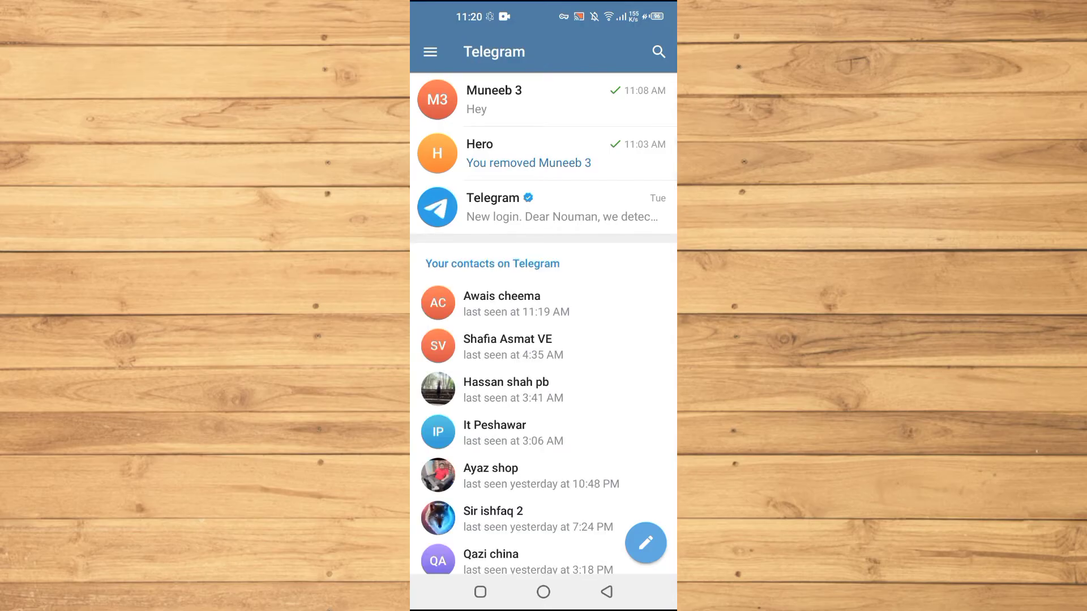
# - Glance at the side menu, then search Telegram for 'user' to find userinfobot bots
pyautogui.click(429, 52)
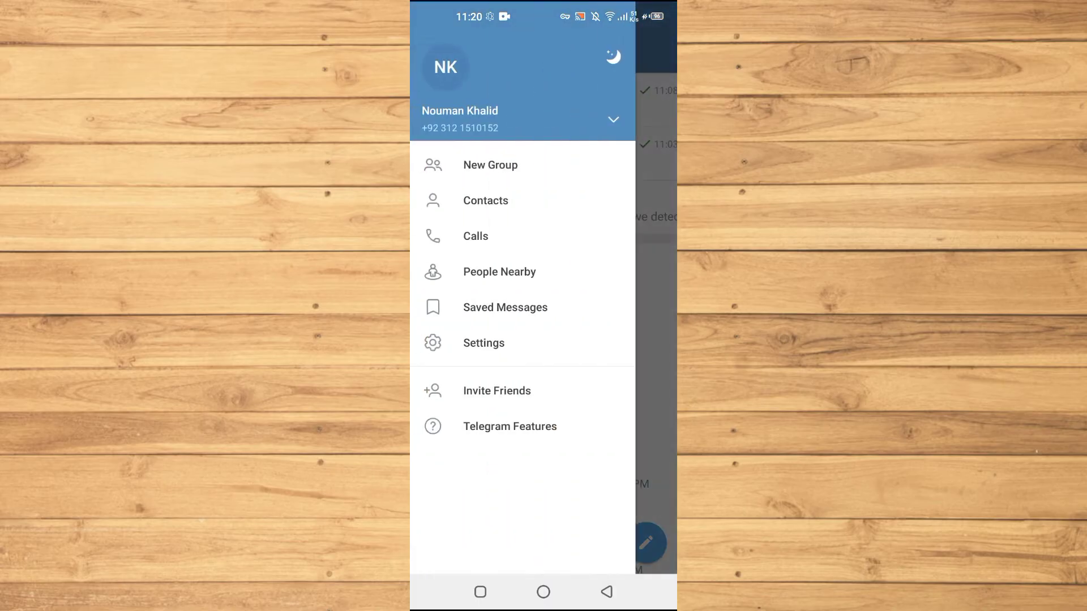
pyautogui.click(612, 120)
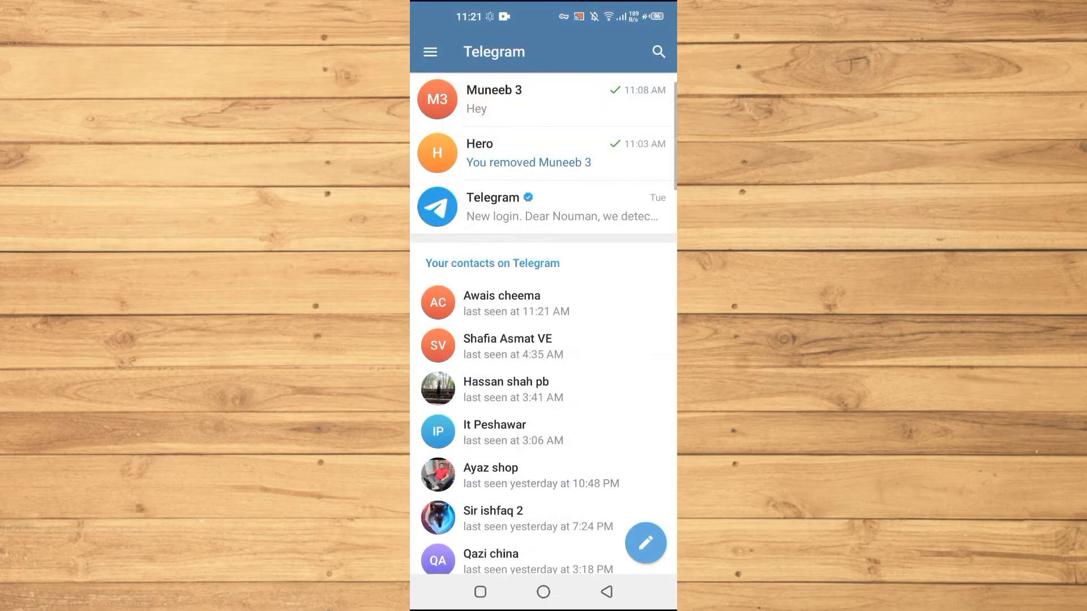
pyautogui.click(657, 52)
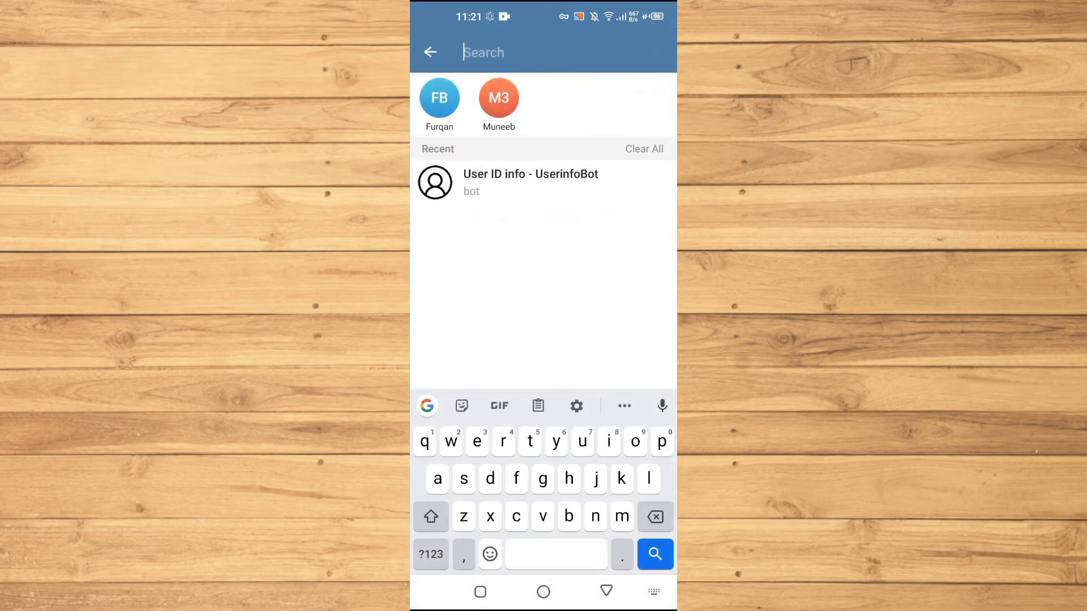
pyautogui.write('userinfobot')
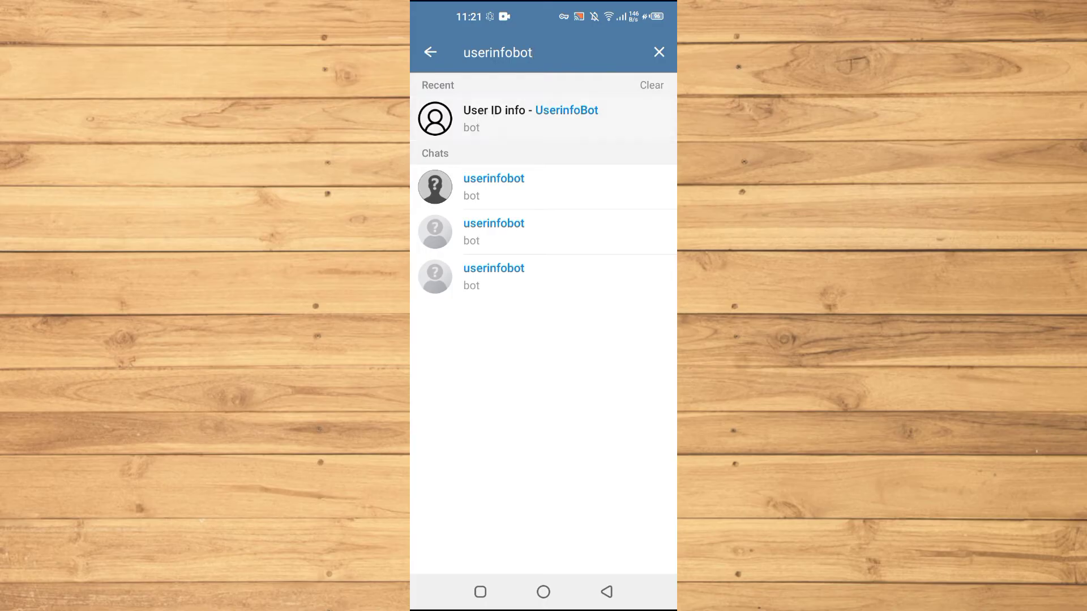
# - Start the User ID info bot chat with /start and return to the chat list
pyautogui.click(531, 118)
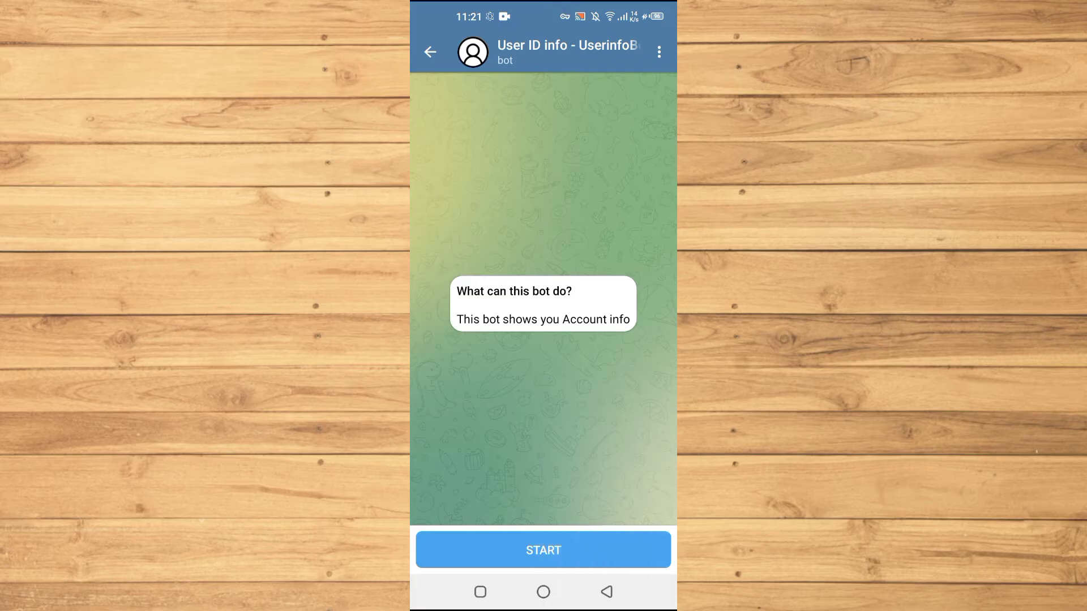
pyautogui.click(543, 550)
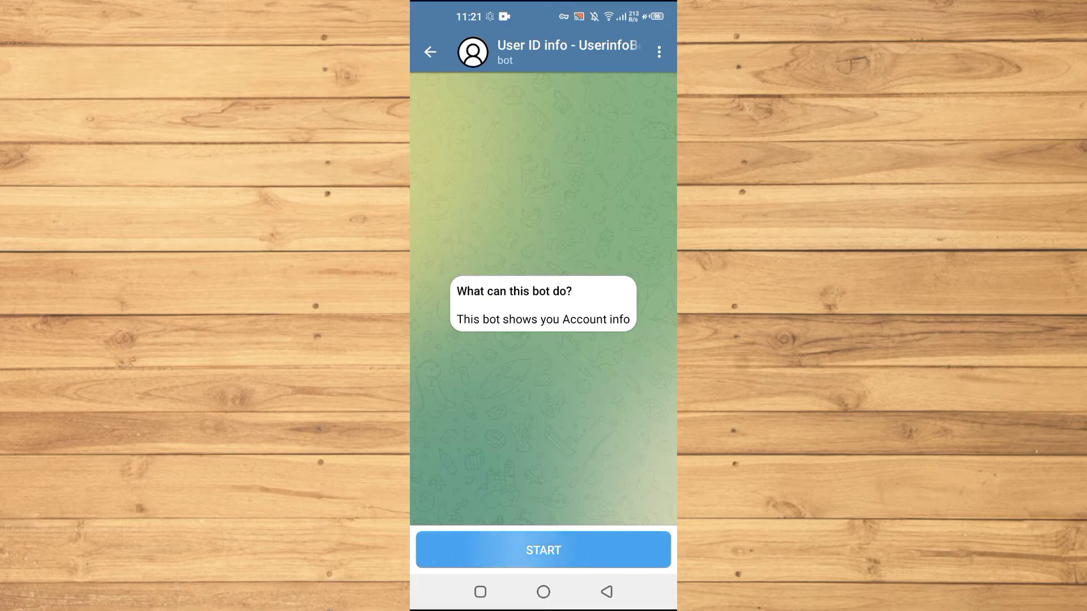
pyautogui.click(544, 550)
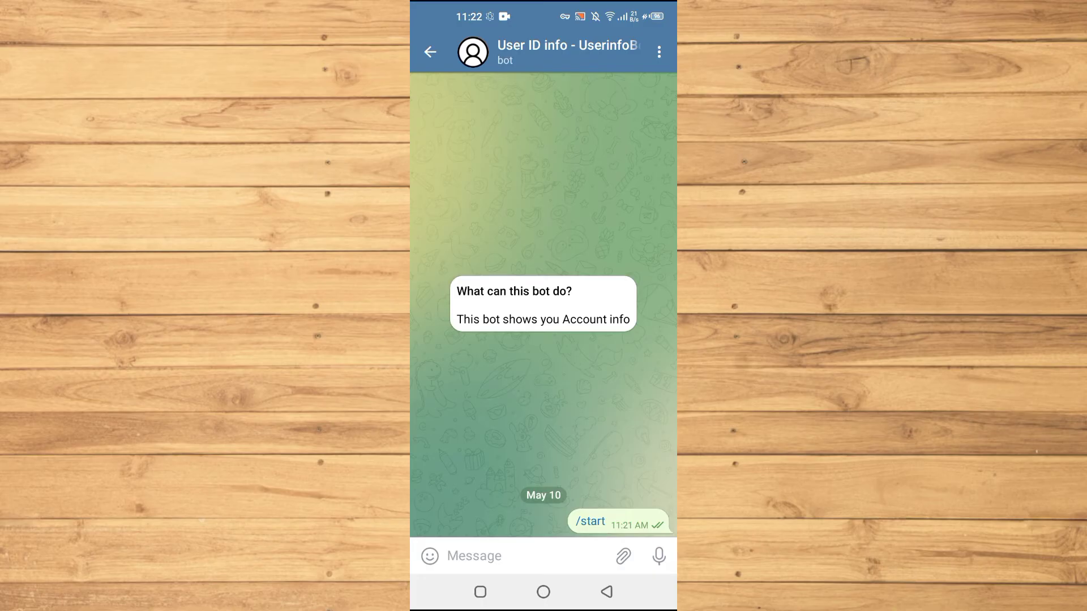
pyautogui.click(430, 52)
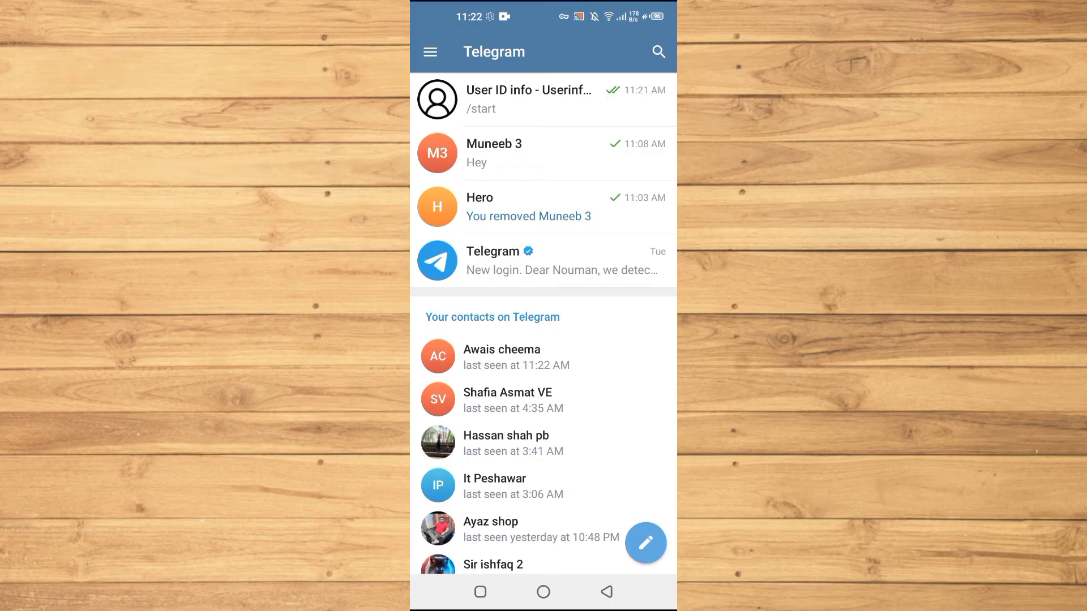
pyautogui.click(493, 152)
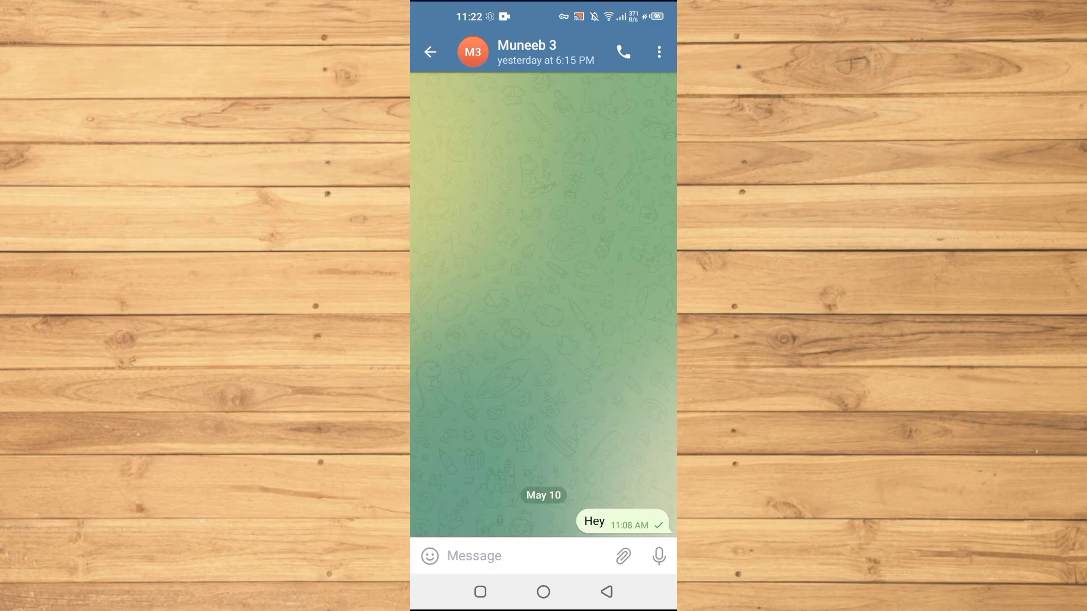
pyautogui.click(430, 52)
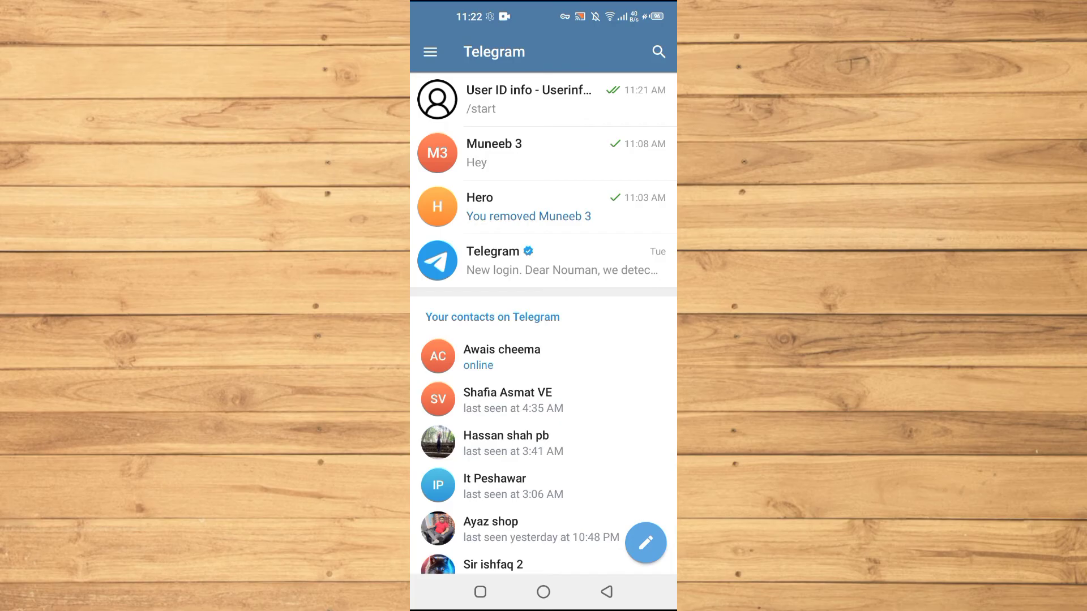
pyautogui.click(658, 51)
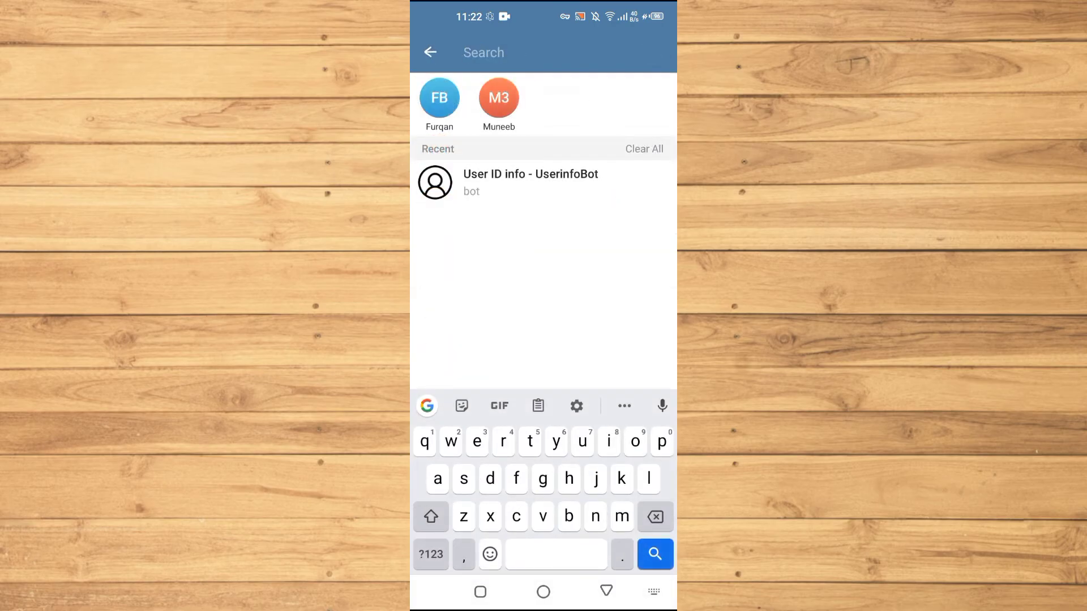
pyautogui.write('userin')
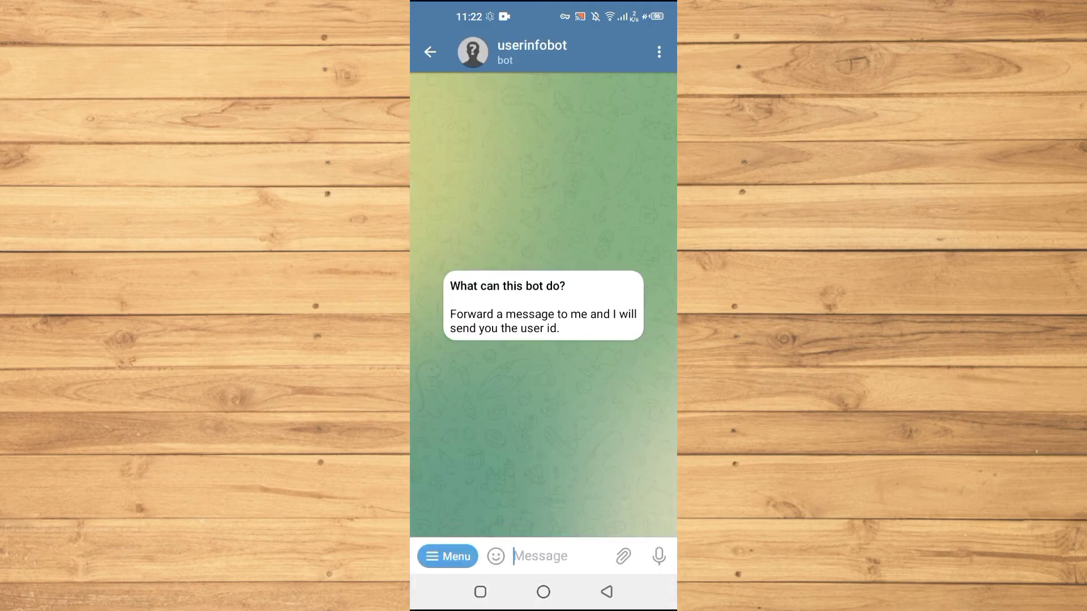
pyautogui.write('/start')
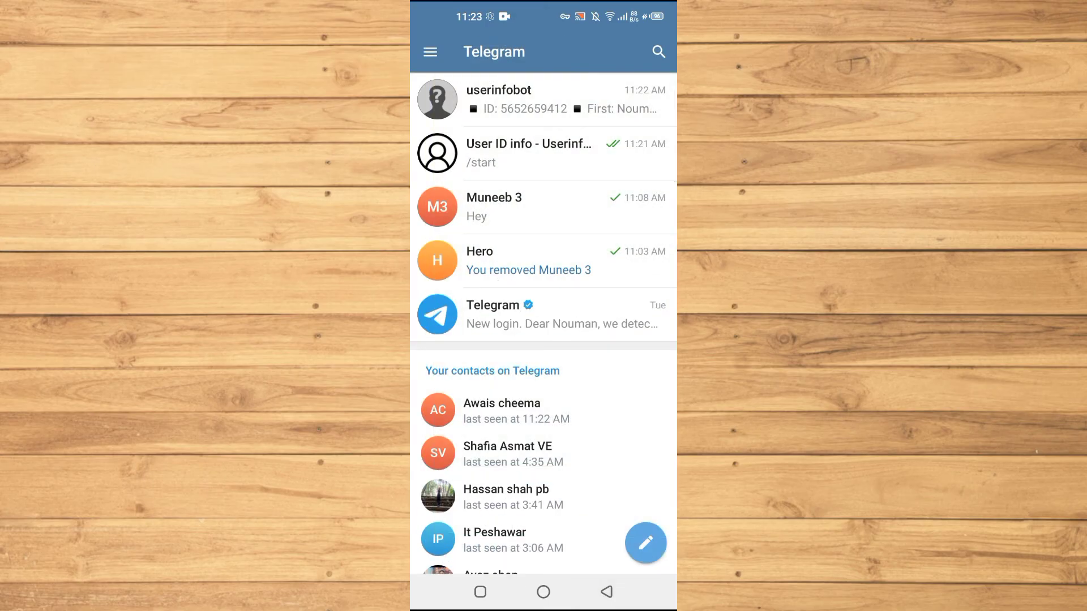
pyautogui.click(494, 206)
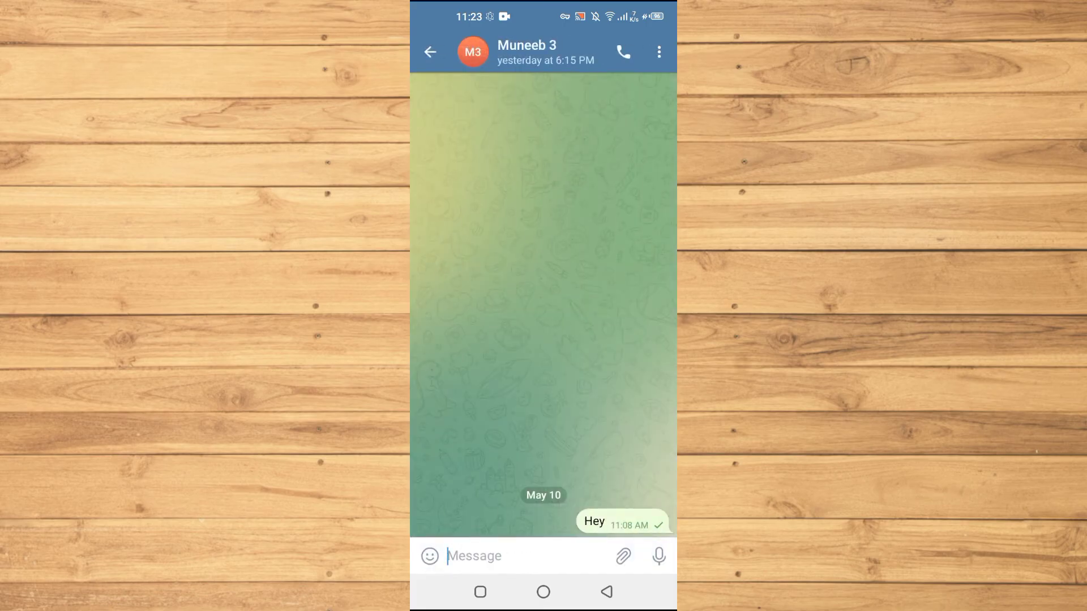
pyautogui.click(430, 52)
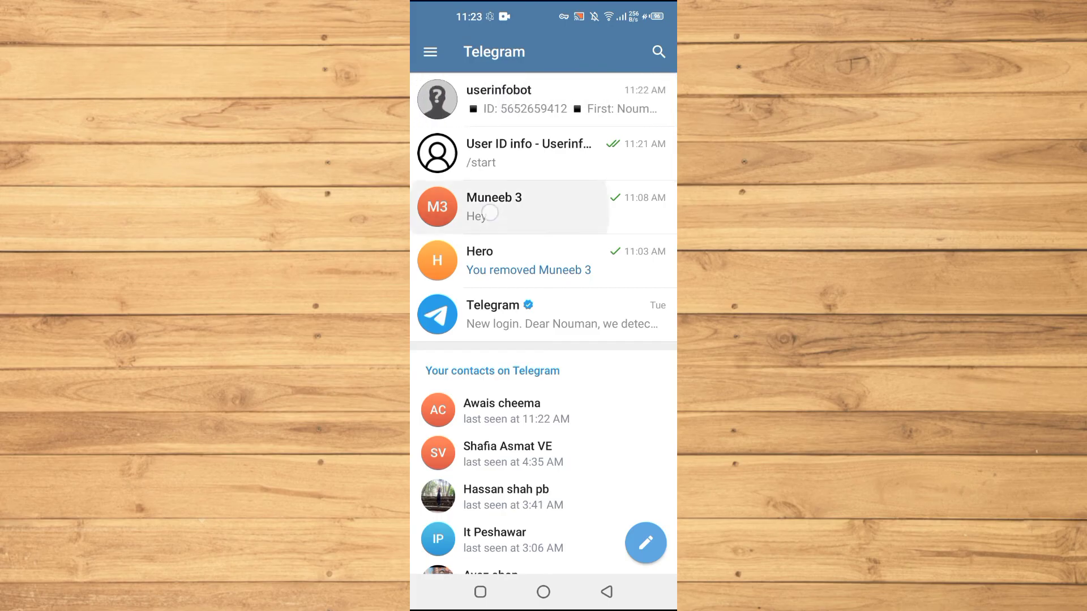
pyautogui.click(494, 206)
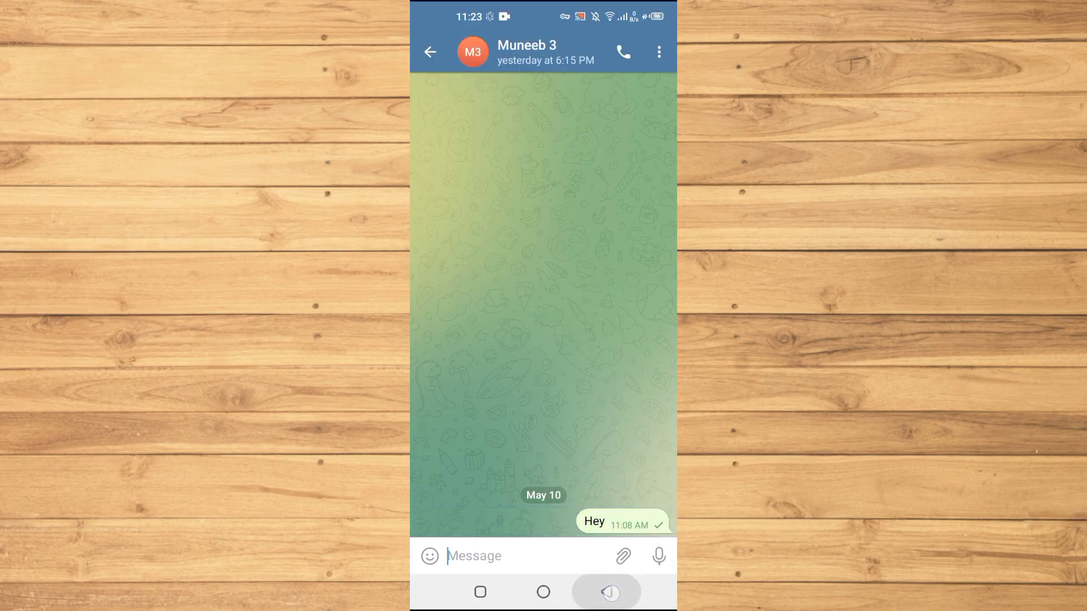
pyautogui.click(430, 52)
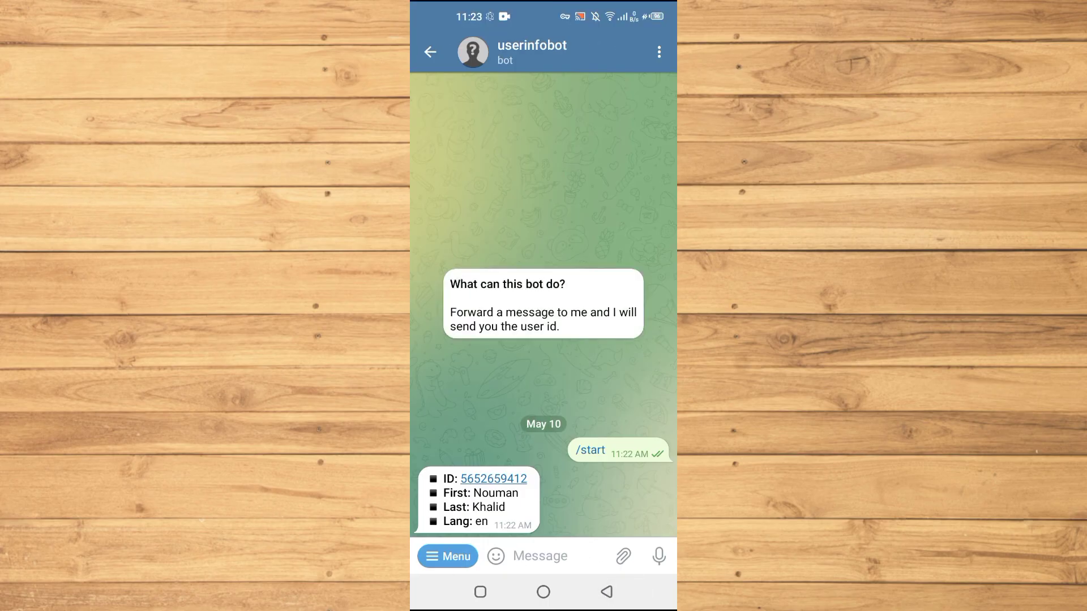
pyautogui.click(430, 52)
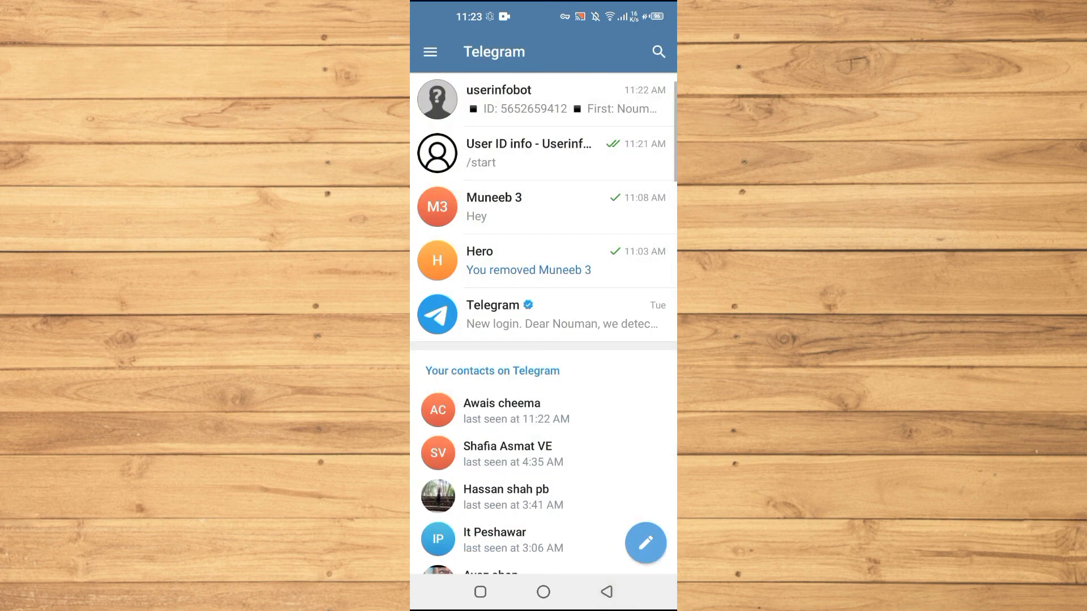